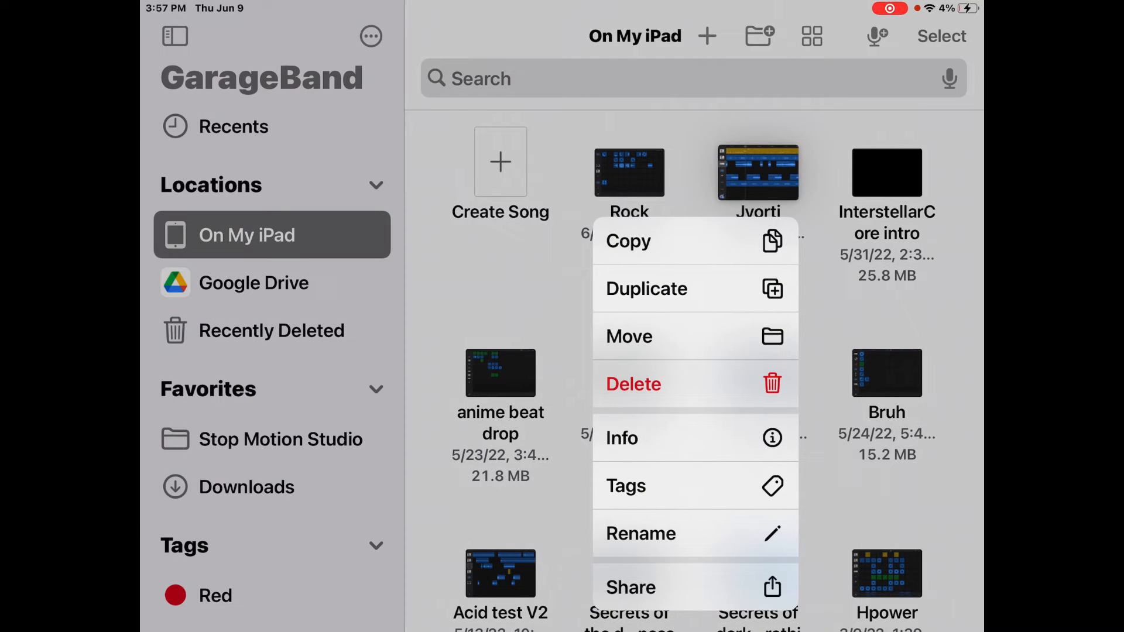
Share Jyorti as a stereo audio Song at Highest Quality (iTunes Plus)
{"action": "left_click", "coordinate": [630, 586]}
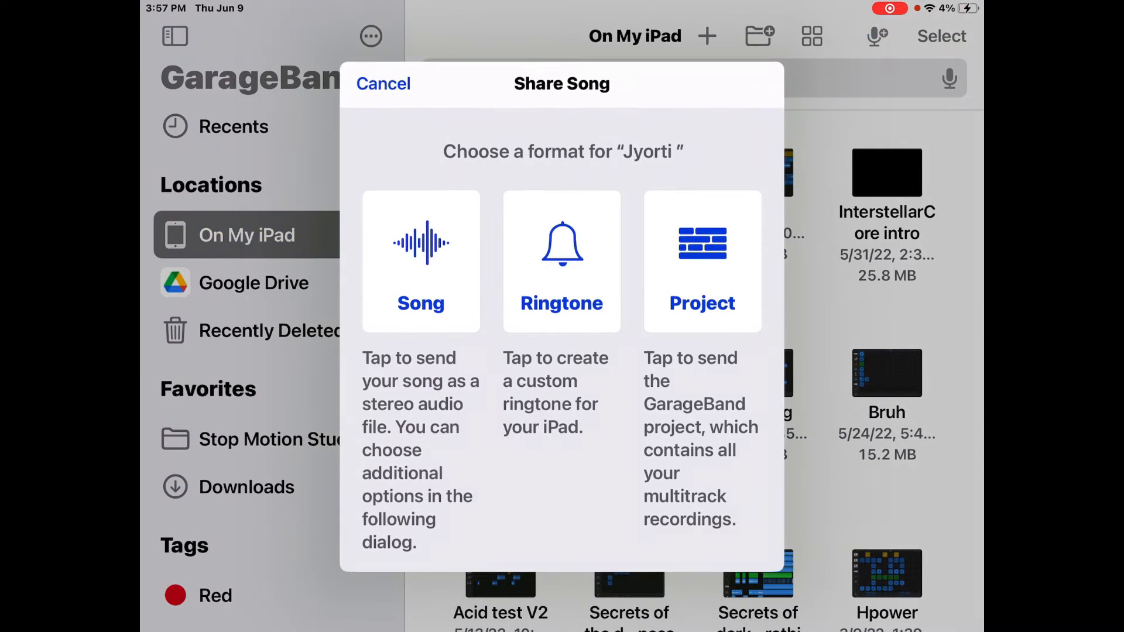
{"action": "left_click", "coordinate": [421, 261]}
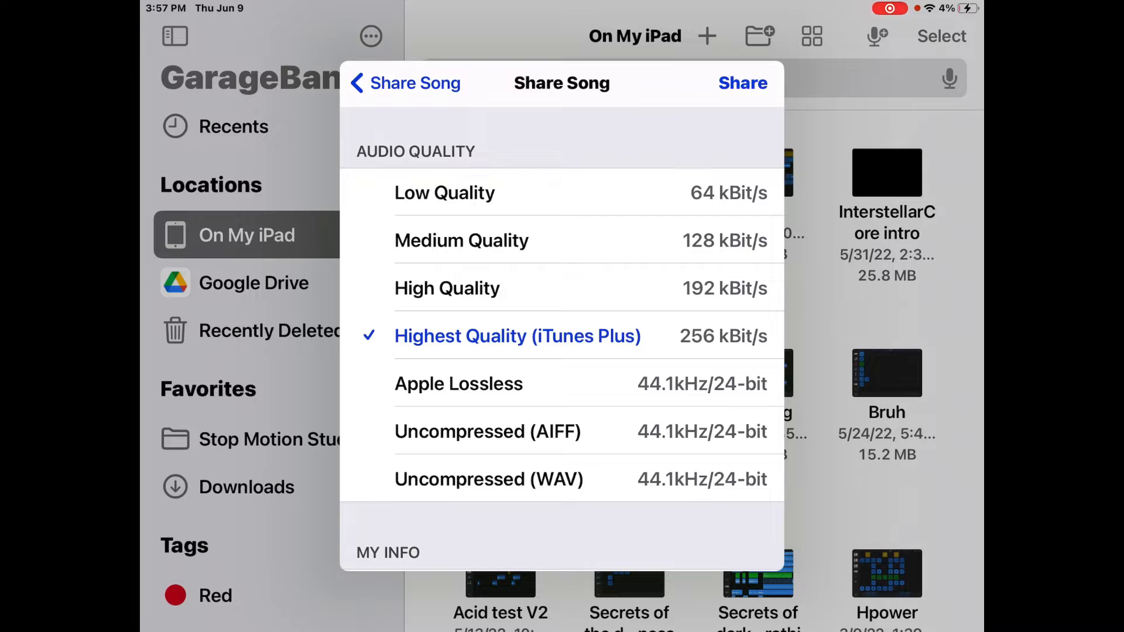
{"action": "left_click", "coordinate": [445, 192]}
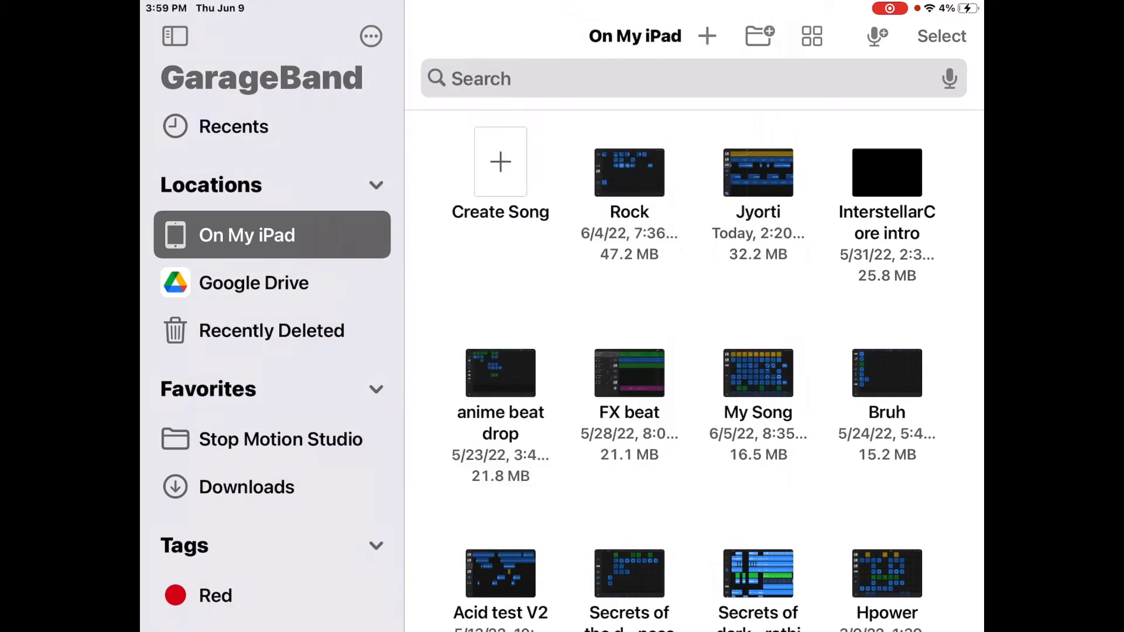
Hand the exported Jyorti audio file to iMovie from the share sheet
{"action": "left_click", "coordinate": [758, 172]}
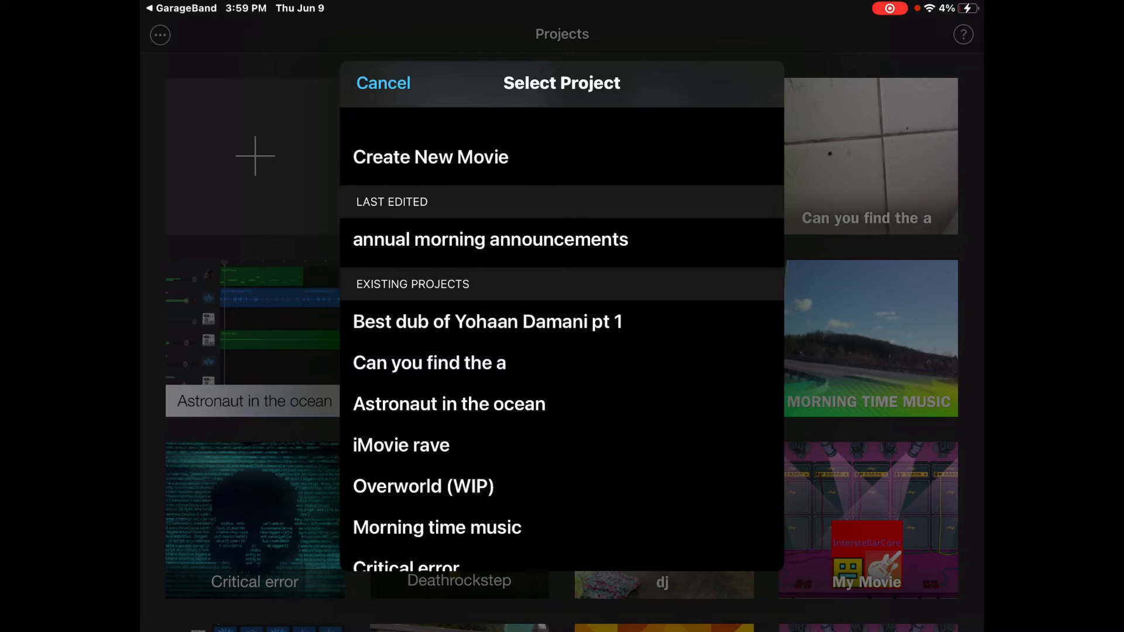
Create a new movie in iMovie that receives the Jyorti audio track
{"action": "left_click", "coordinate": [383, 82]}
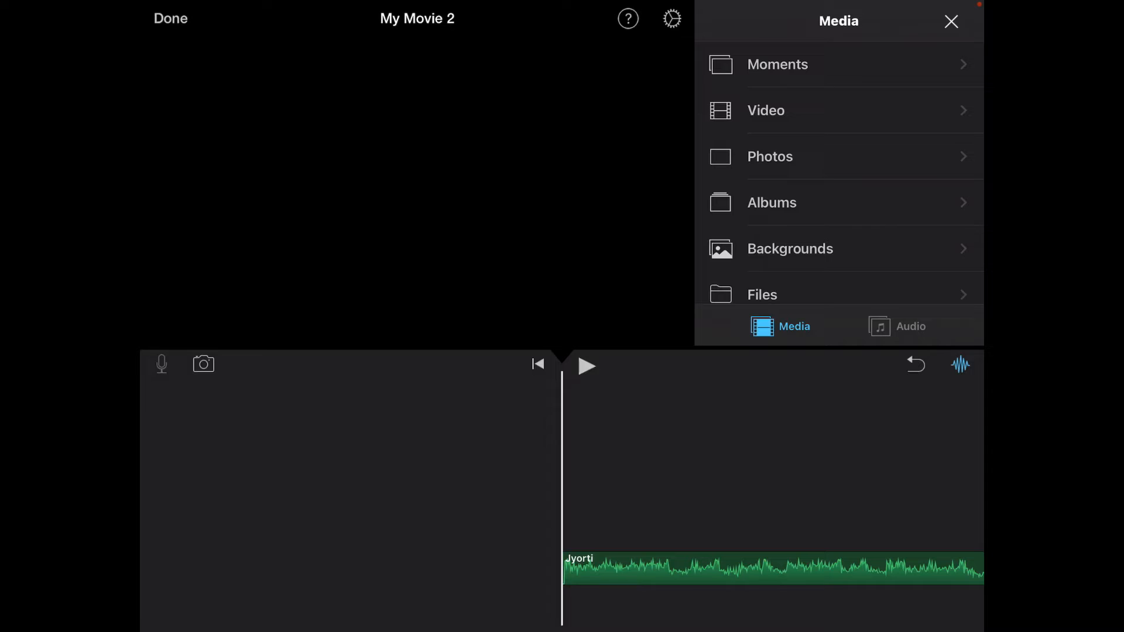
Rename the new iMovie project to Jyorti and bring up its share sheet
{"action": "left_click", "coordinate": [775, 567]}
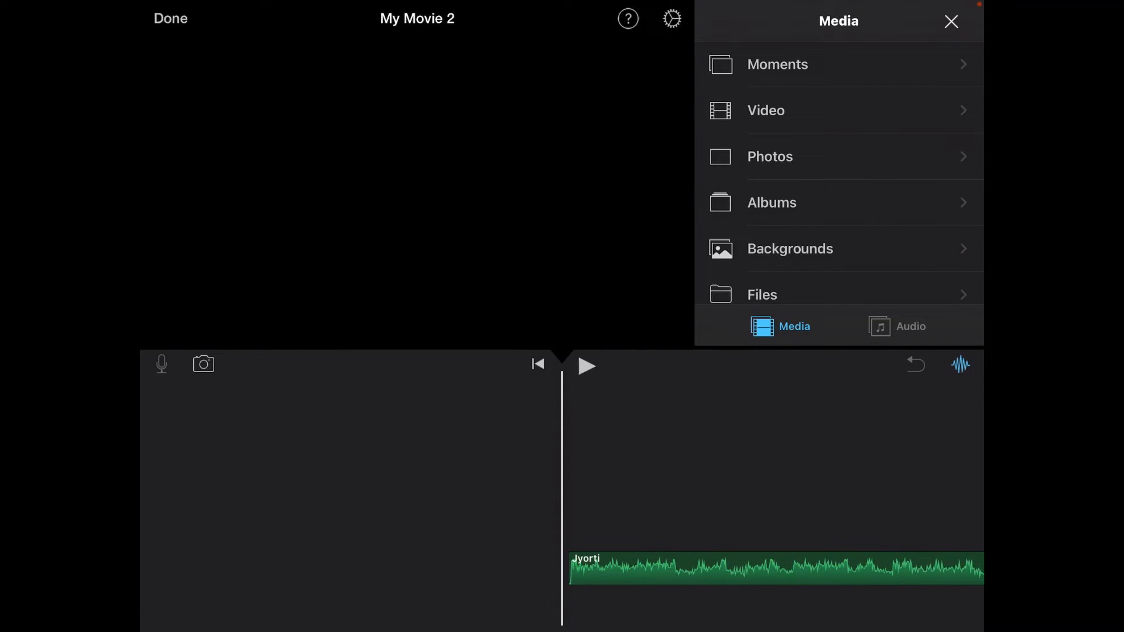
{"action": "left_click", "coordinate": [771, 156]}
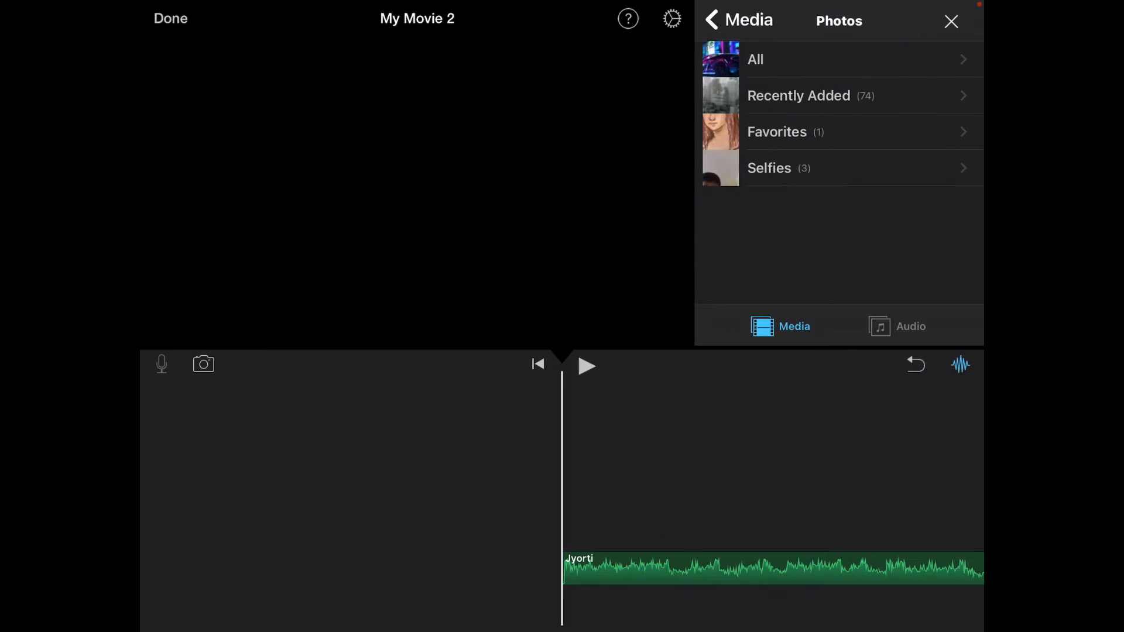
{"action": "left_click", "coordinate": [737, 20]}
{"action": "type", "text": "Jyorti"}
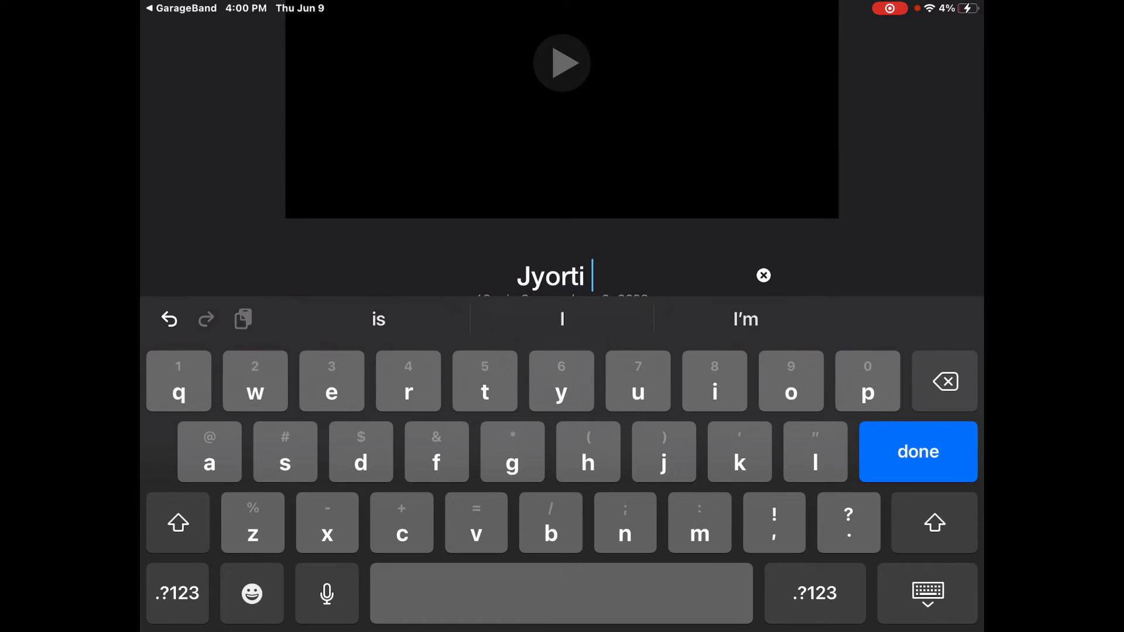
{"action": "left_click", "coordinate": [918, 452]}
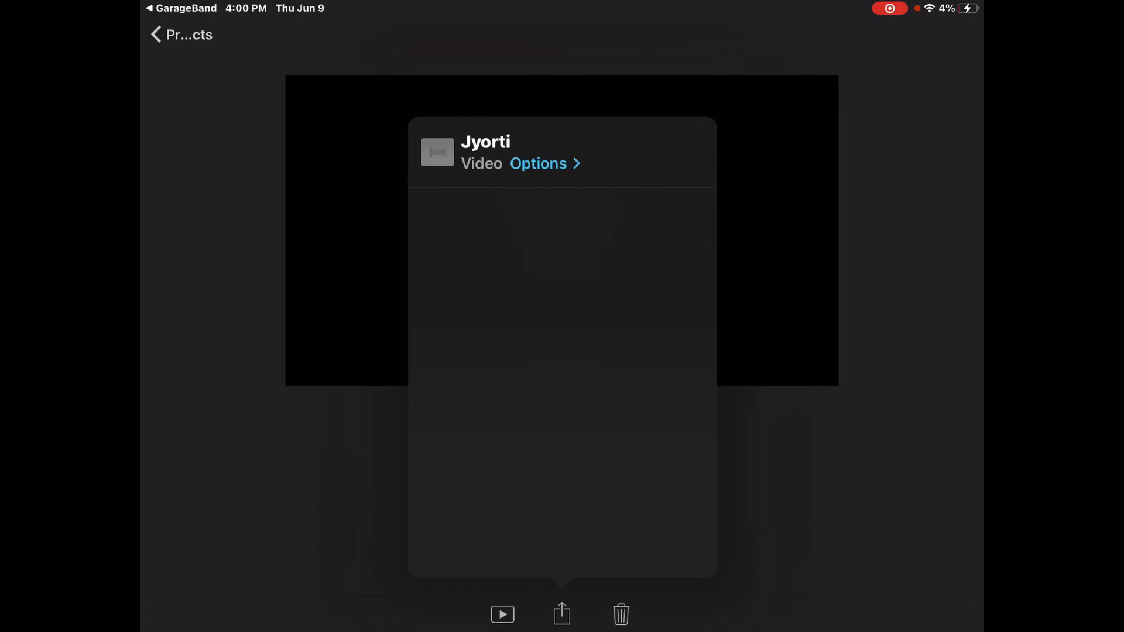
Load studio.youtube.com in a new Safari tab to reach the channel dashboard
{"action": "left_click", "coordinate": [561, 615]}
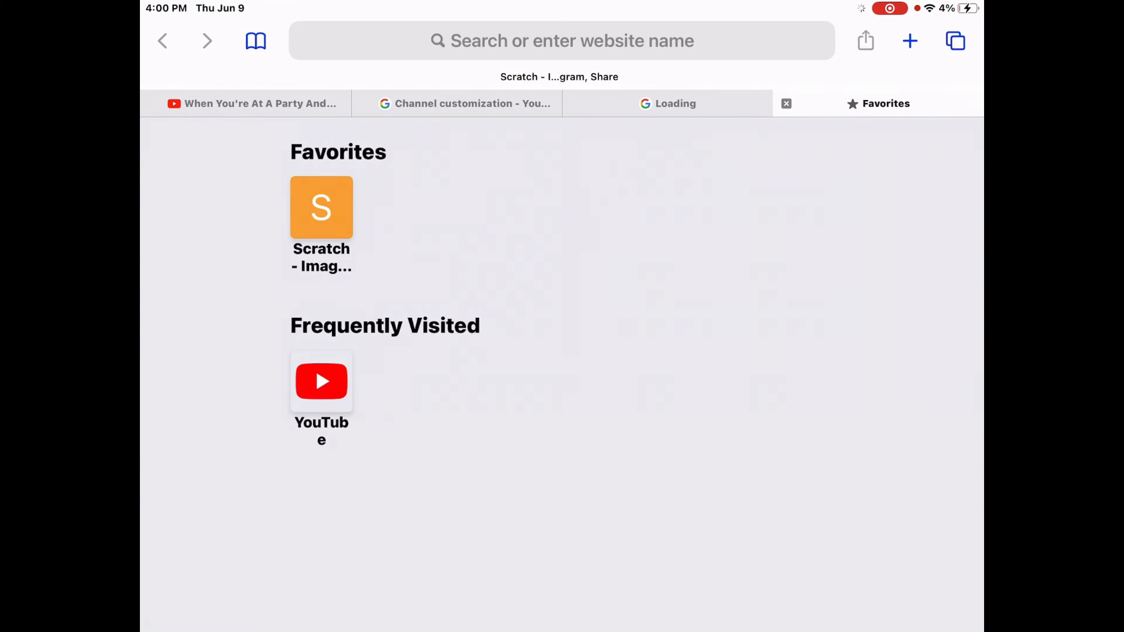
{"action": "left_click", "coordinate": [910, 41]}
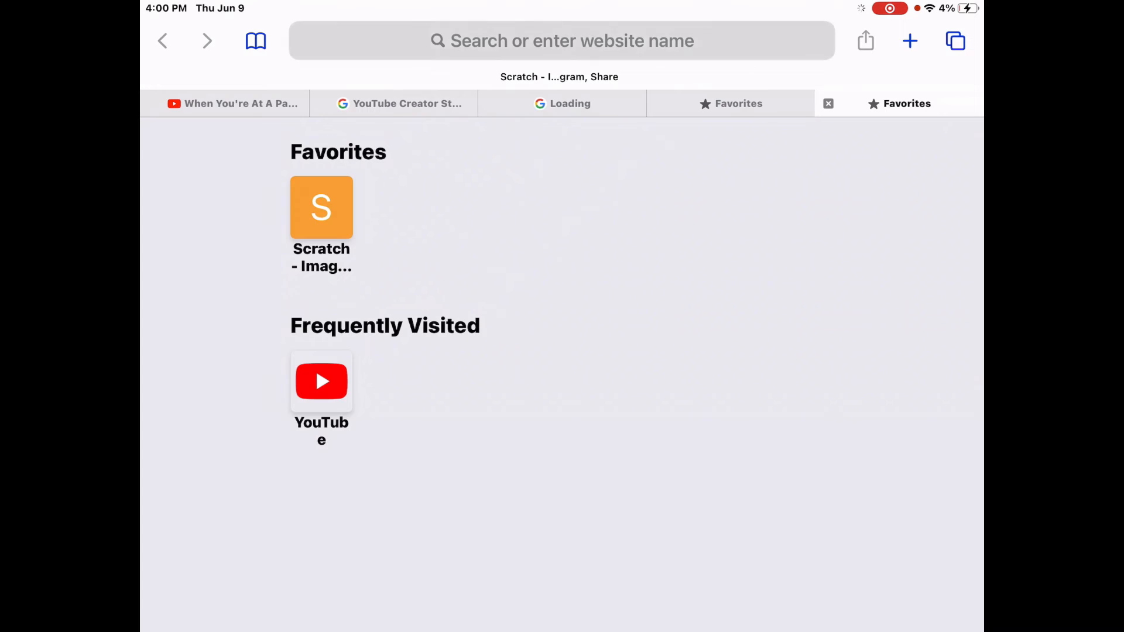
{"action": "left_click", "coordinate": [561, 41]}
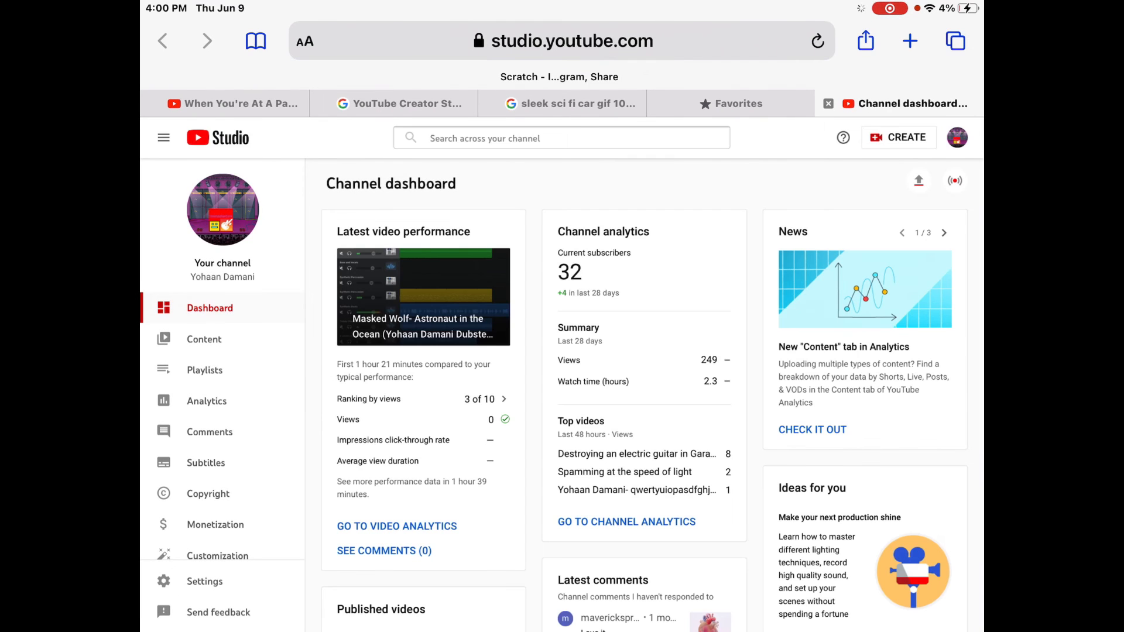
Start Create > Upload videos and browse the Photo Library grid for the movie
{"action": "left_click", "coordinate": [918, 180]}
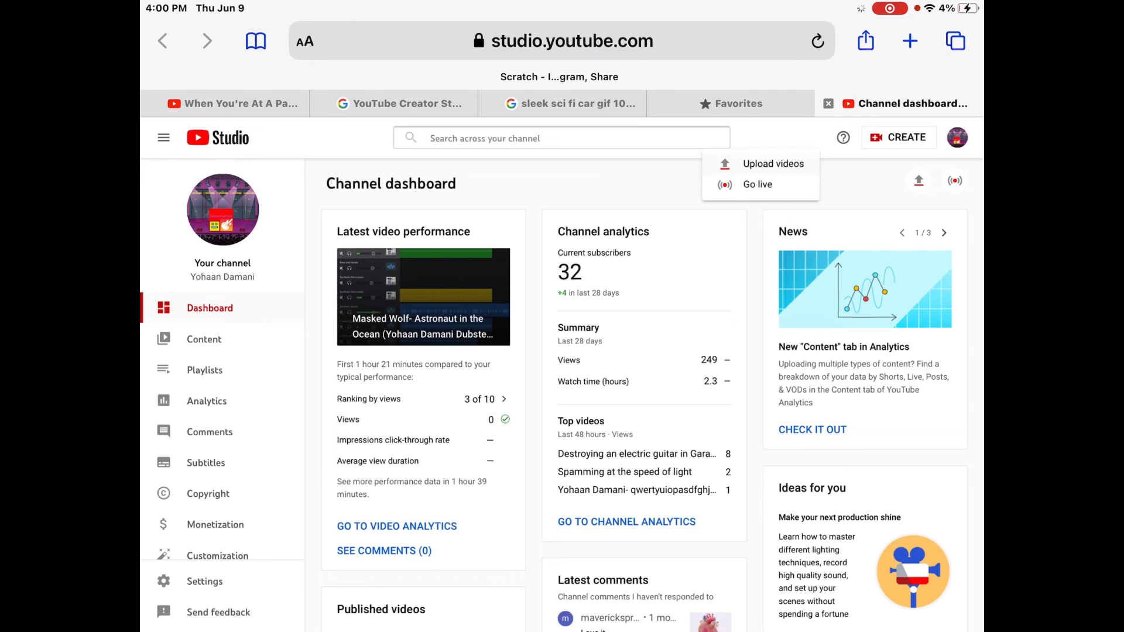
{"action": "left_click", "coordinate": [773, 163]}
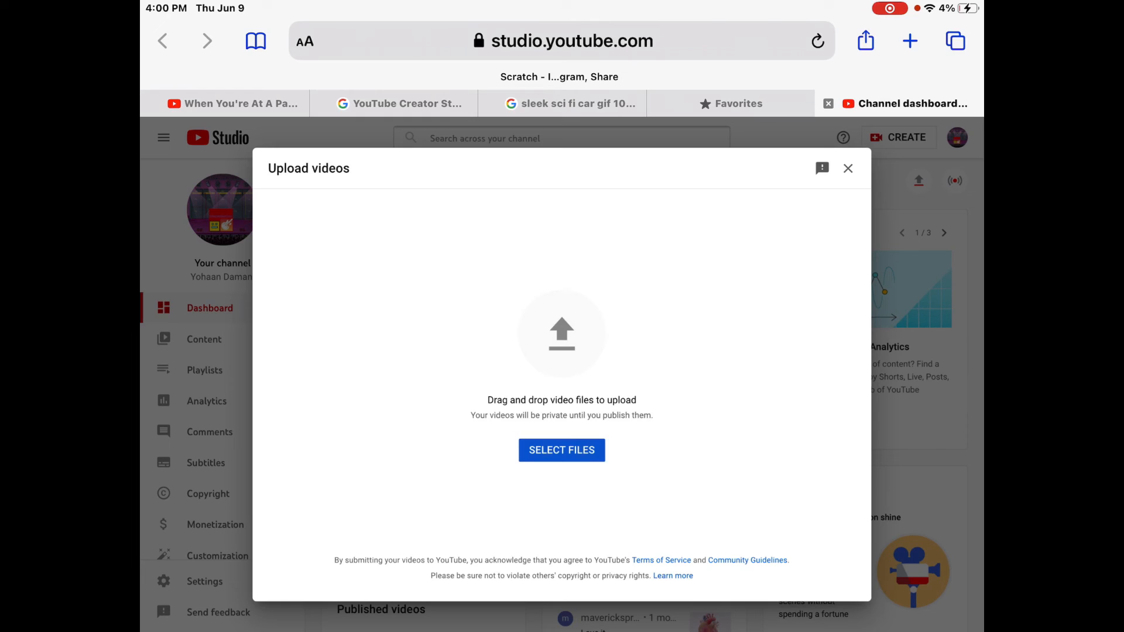
{"action": "left_click", "coordinate": [561, 450]}
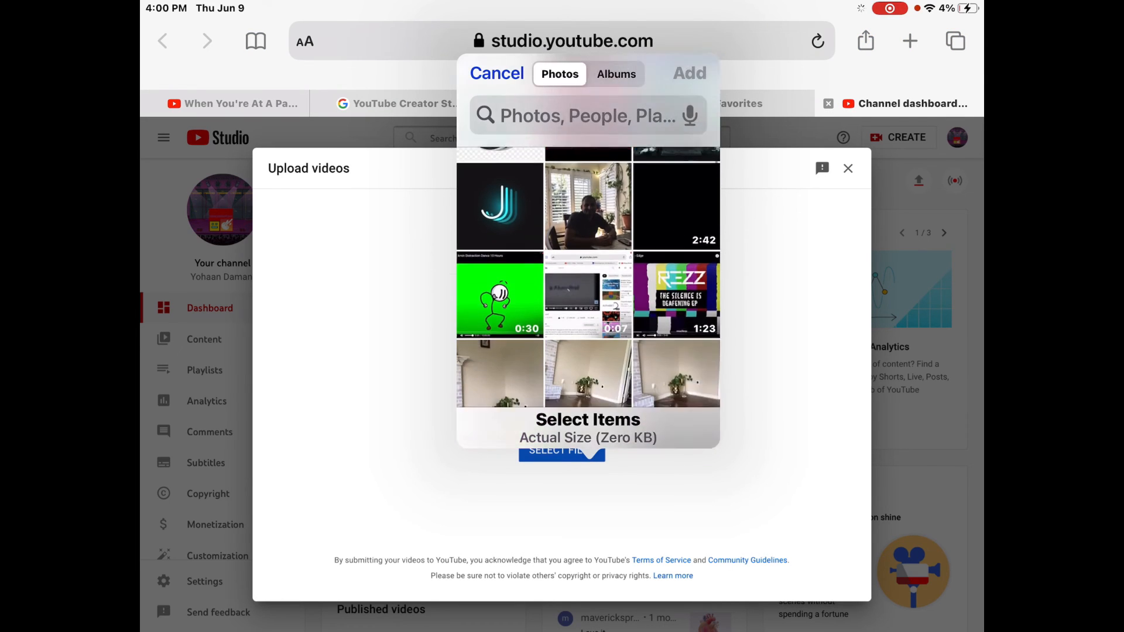
{"action": "scroll", "scroll_direction": "down", "scroll_amount": 3}
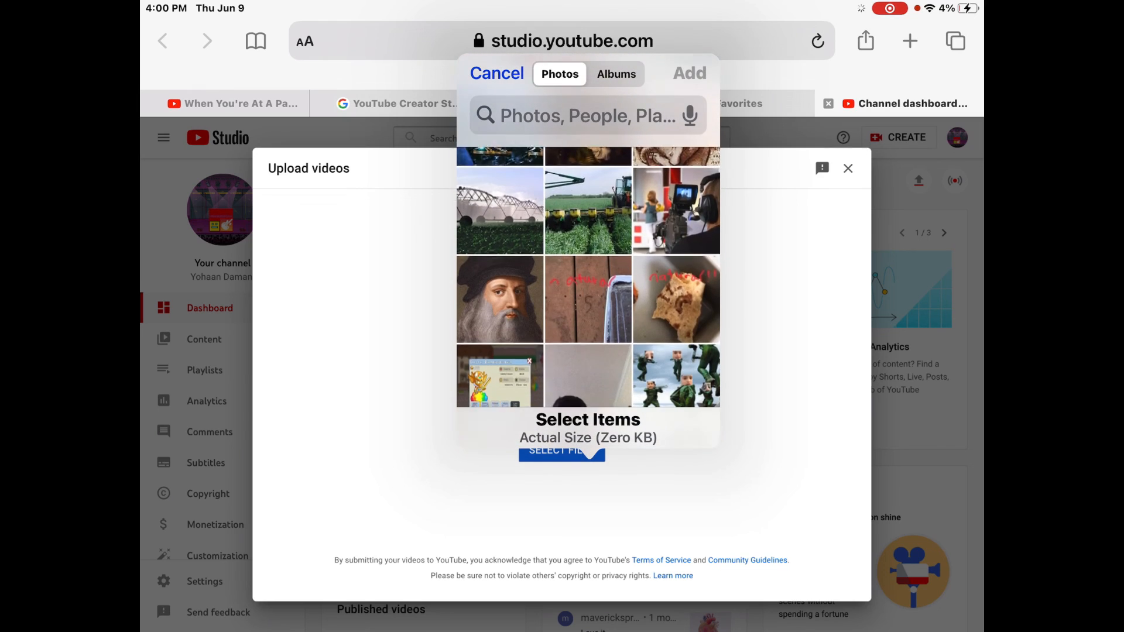